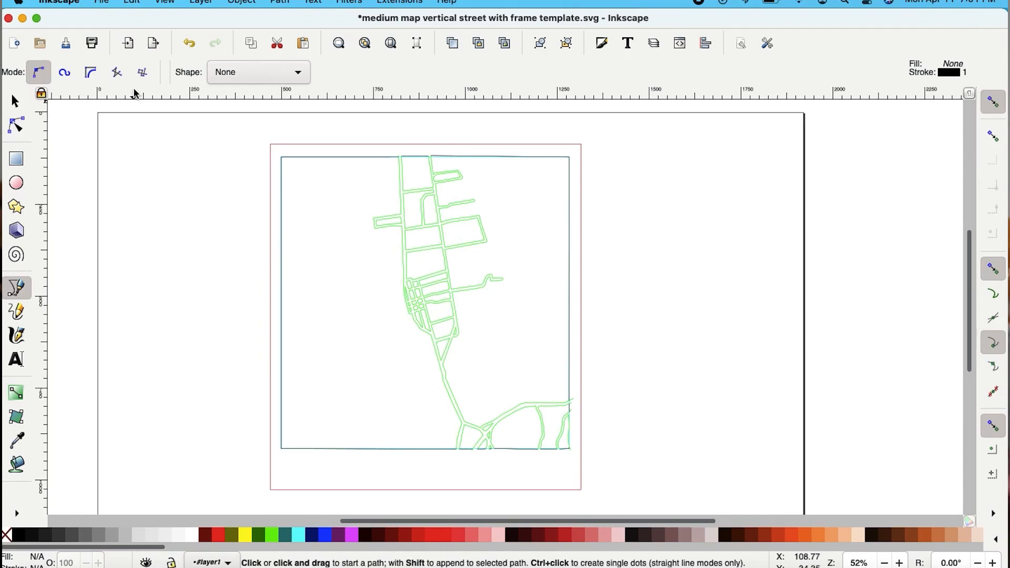
Step: Give the roads layer Proofgrade settings and set it to score instead of cut
{"action": "left_click", "coordinate": [98, 1]}
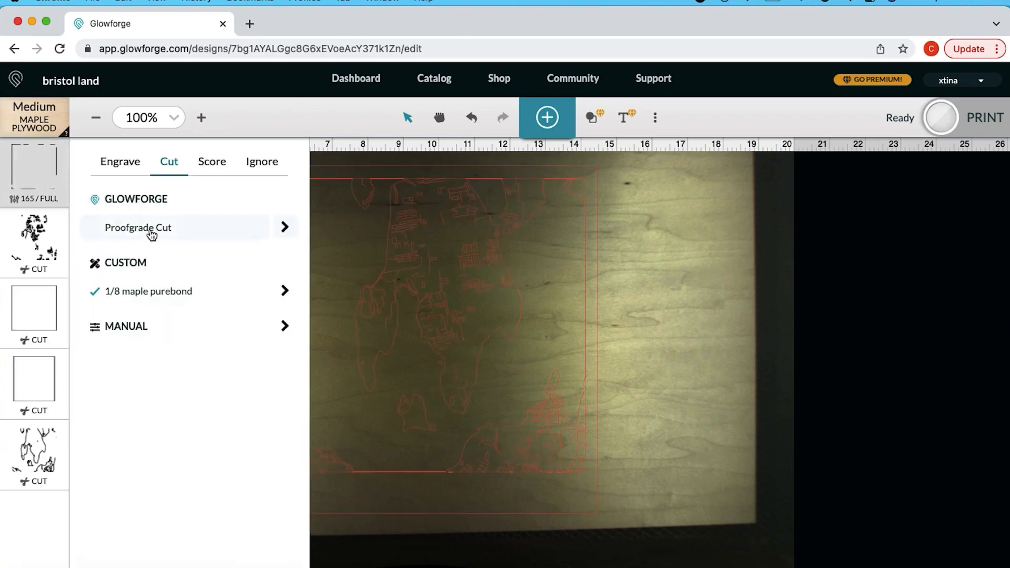
{"action": "left_click", "coordinate": [138, 228]}
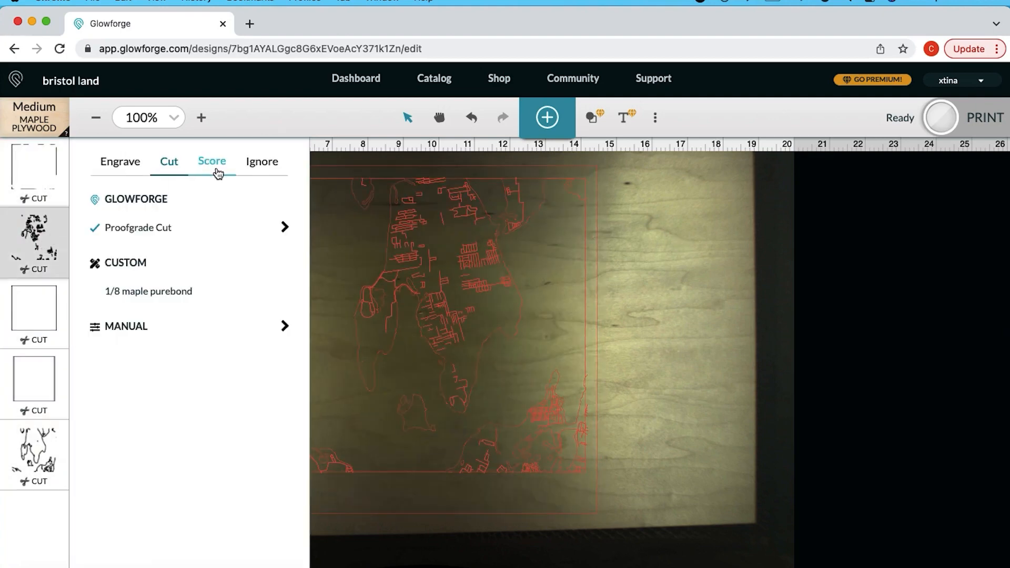
{"action": "left_click", "coordinate": [212, 162]}
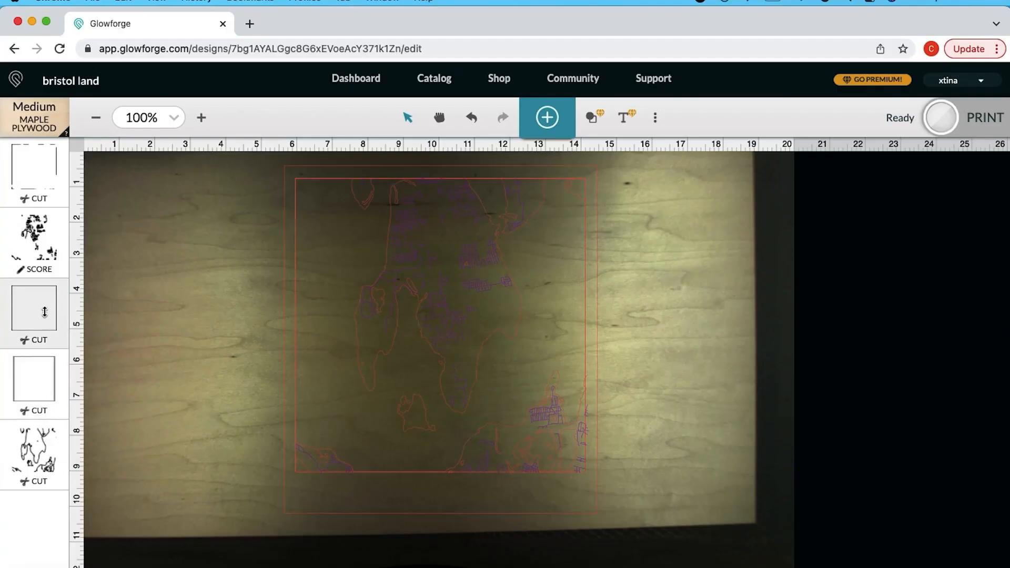
Step: Set the first plain frame layer to Ignore and deselect to review the map
{"action": "left_click", "coordinate": [35, 311]}
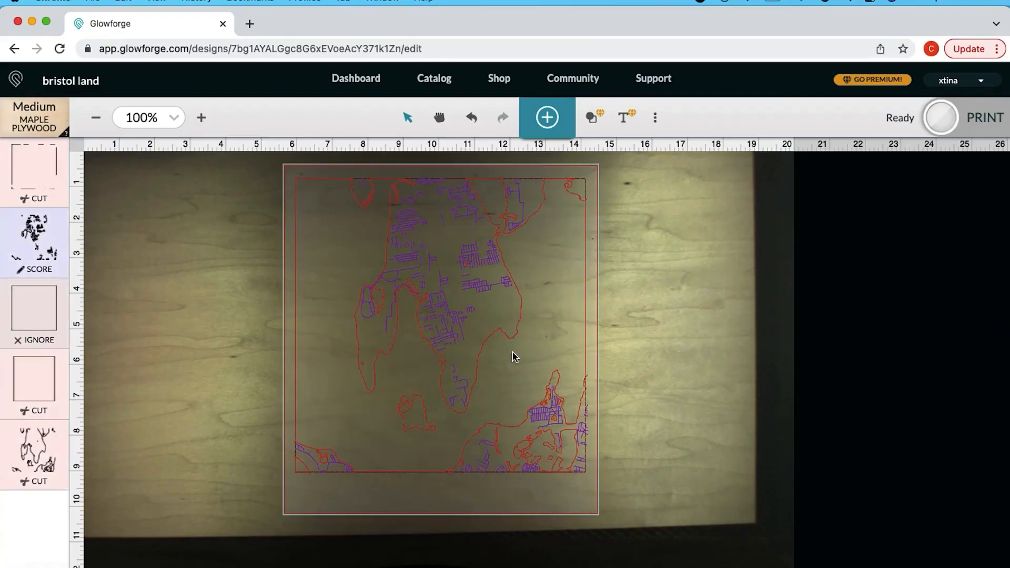
{"action": "left_click", "coordinate": [515, 371]}
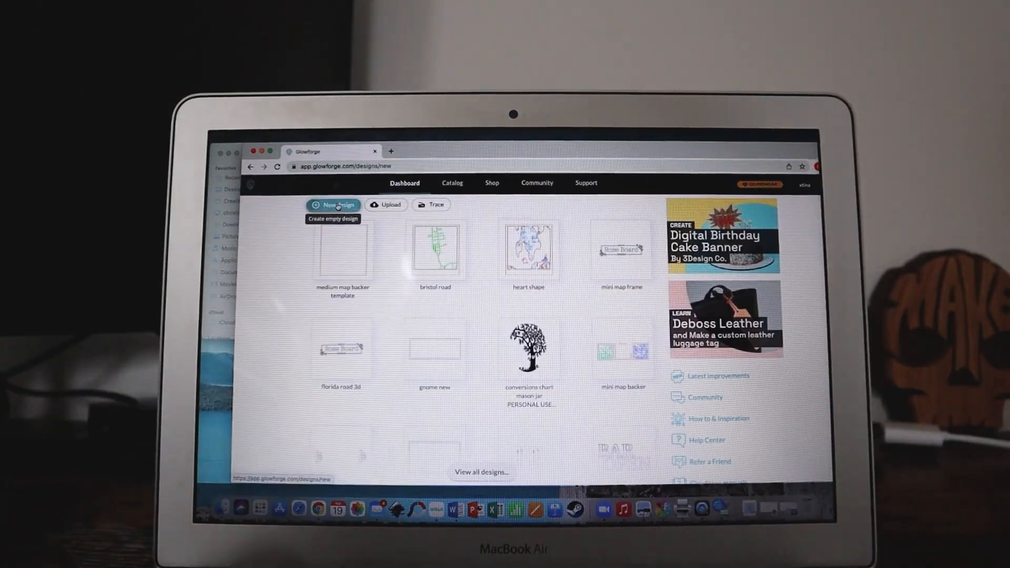
Step: Create a new empty design and upload the map frame SVG from the Maps folder
{"action": "left_click", "coordinate": [335, 205]}
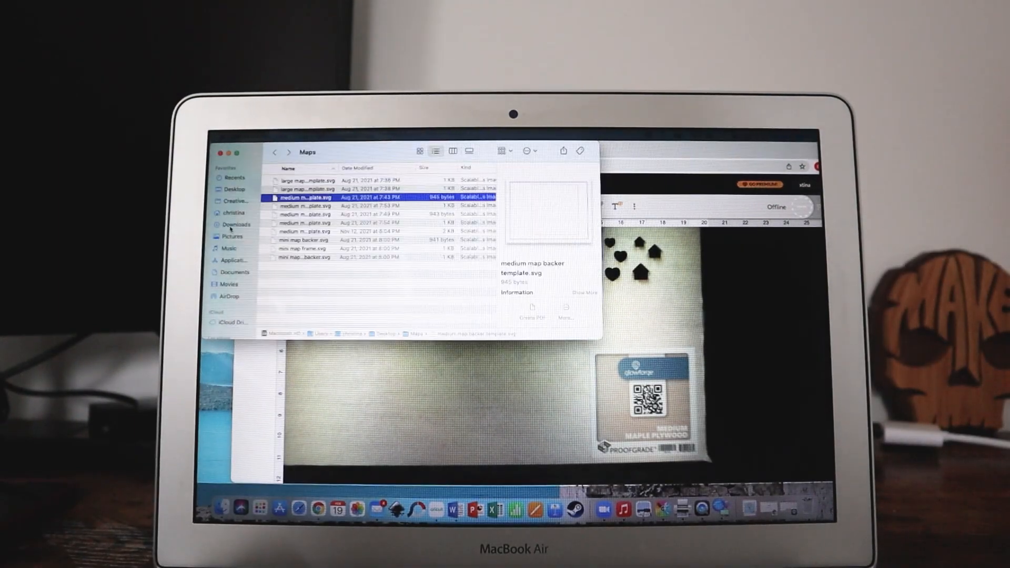
{"action": "left_click", "coordinate": [306, 214]}
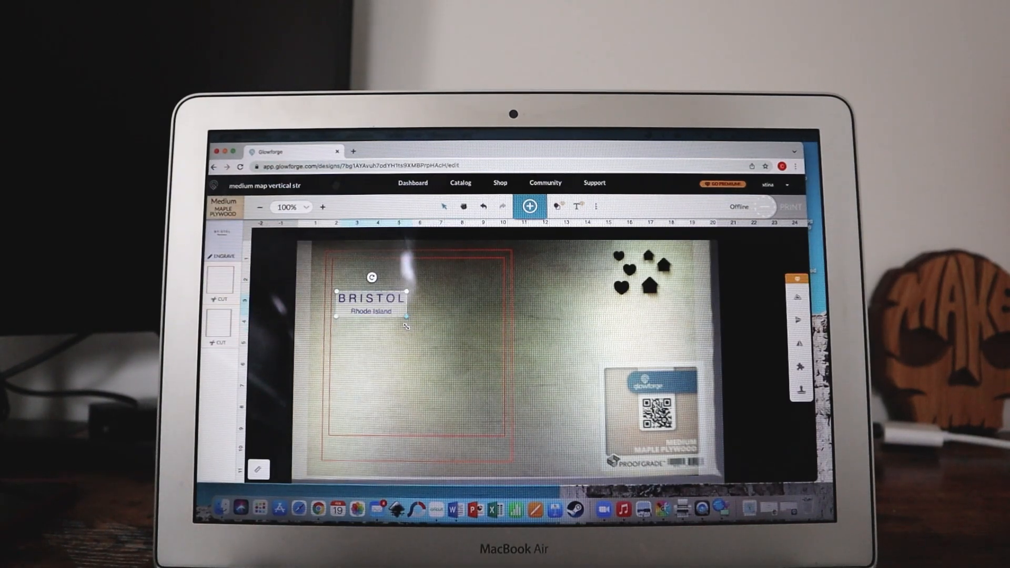
Step: Move the BRISTOL Rhode Island text to the frame's bottom edge and check its alignment
{"action": "left_click_drag", "start_coordinate": [372, 303], "coordinate": [410, 439]}
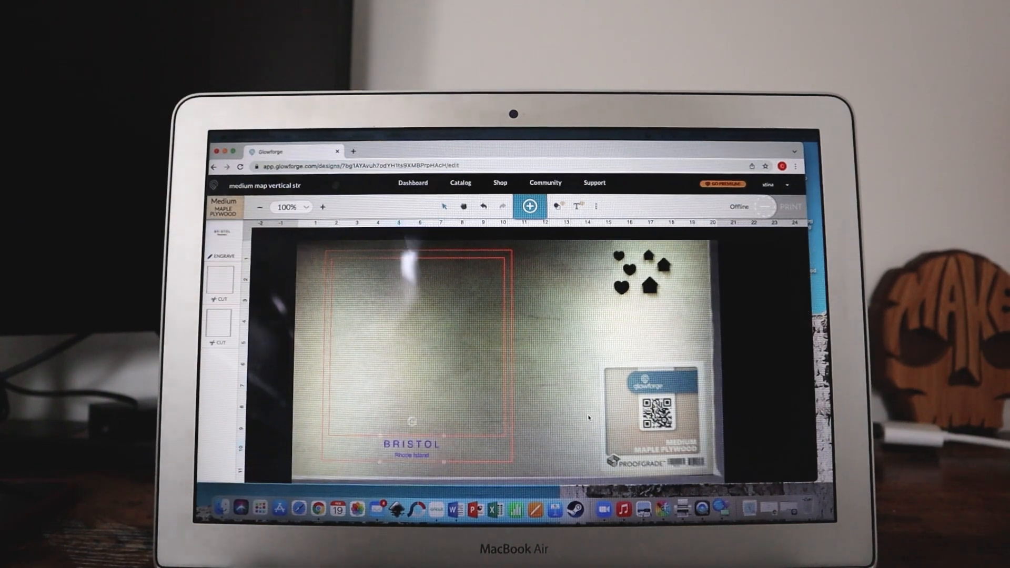
{"action": "left_click", "coordinate": [417, 353]}
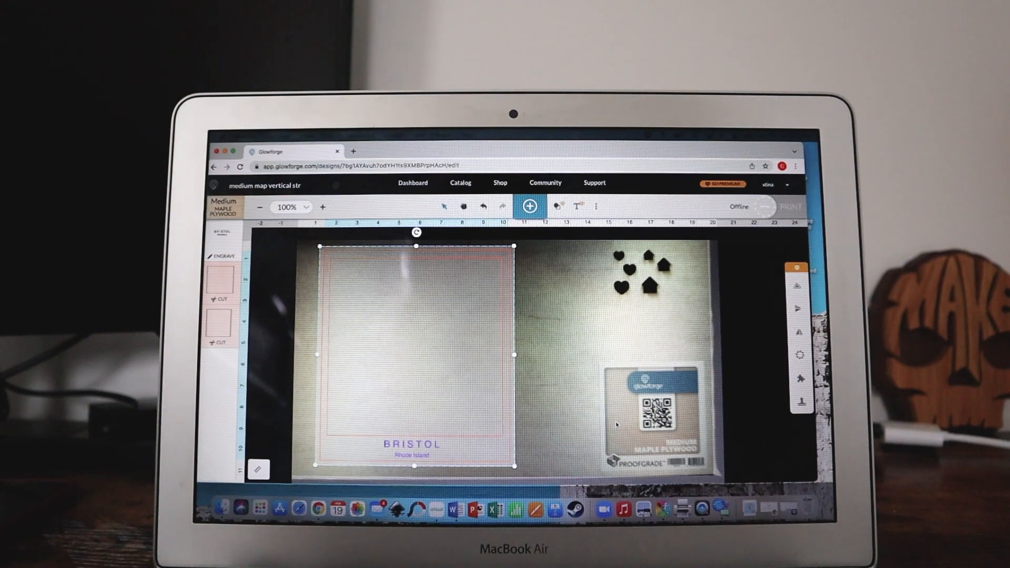